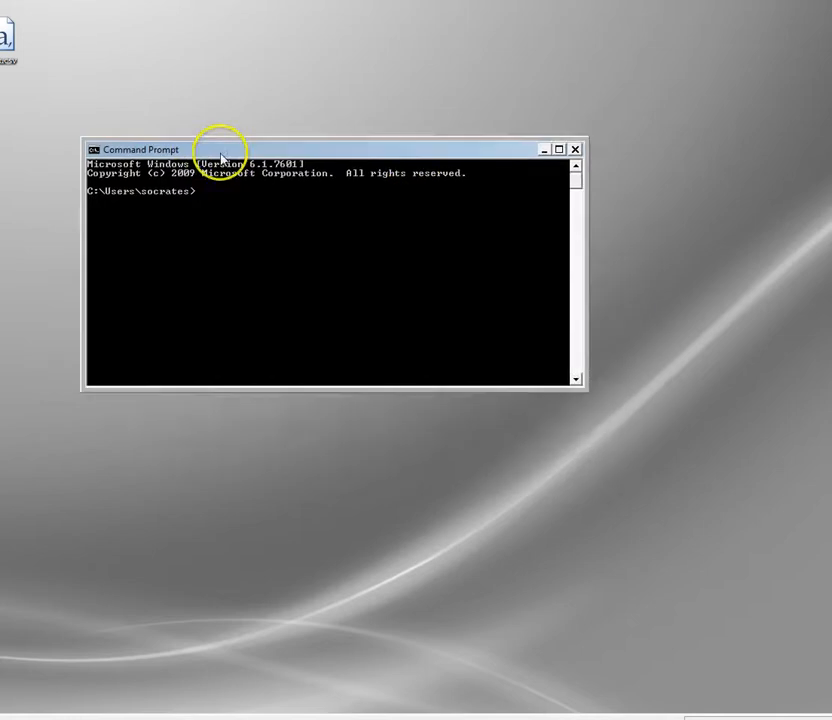
{"action": "mouse_move", "coordinate": [538, 418]}
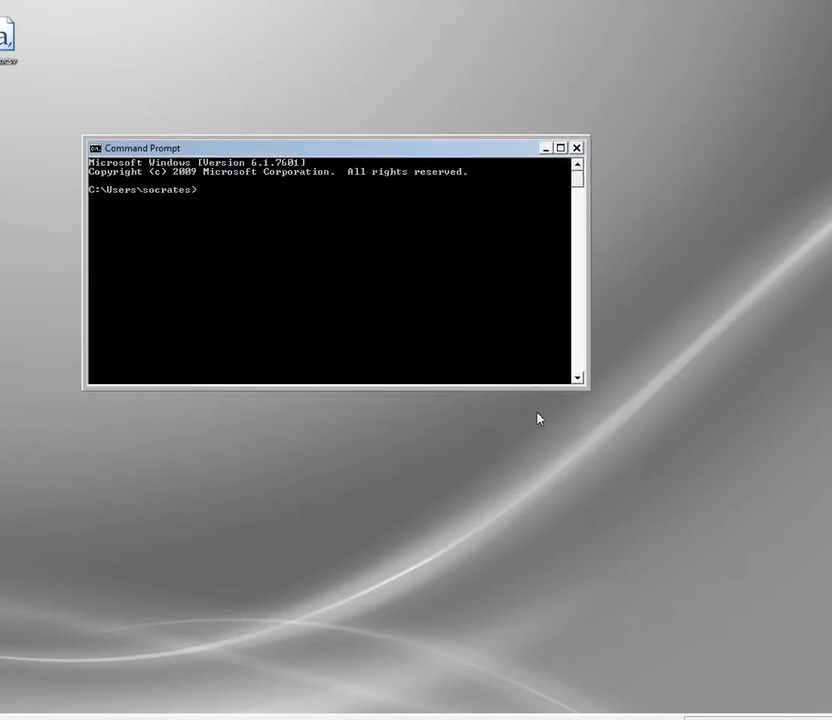
Step: Run ipconfig /all to list the Ethernet adapter's IPv4 address and gateway details
{"action": "type", "text": "ipconfig"}
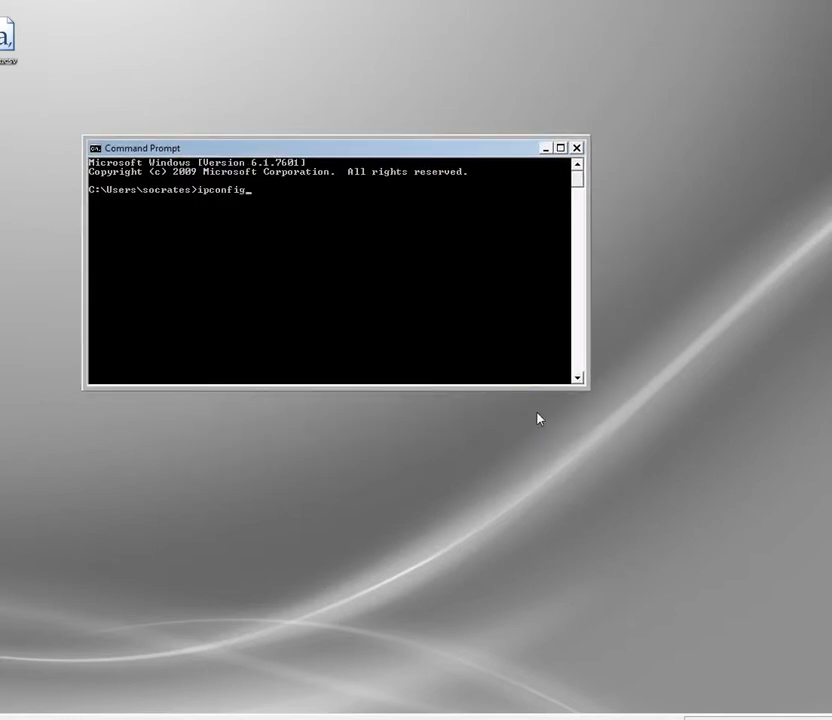
{"action": "type", "text": "/all"}
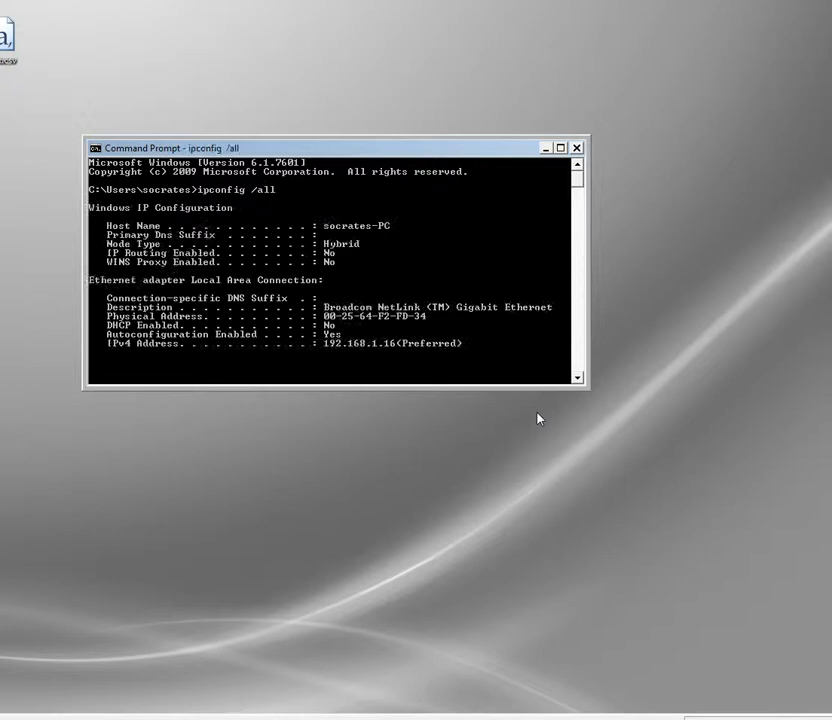
{"action": "scroll", "scroll_direction": "down", "scroll_amount": 3}
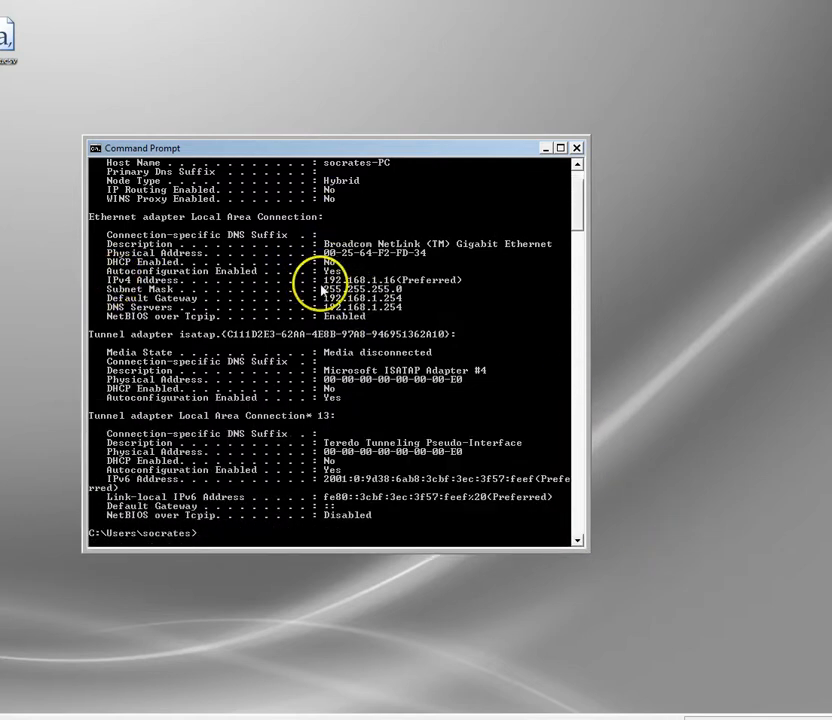
{"action": "mouse_move", "coordinate": [392, 288]}
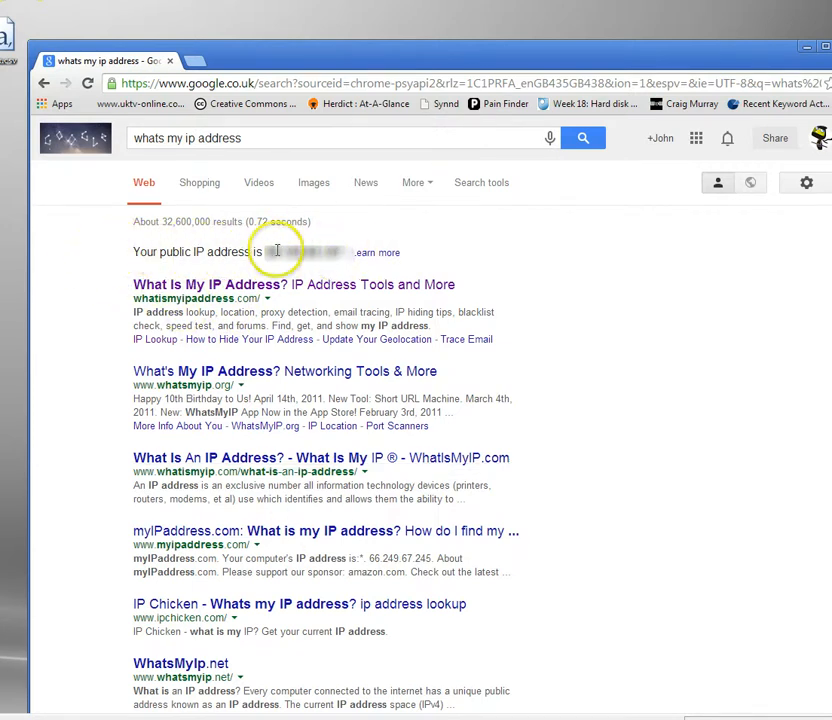
{"action": "mouse_move", "coordinate": [344, 242]}
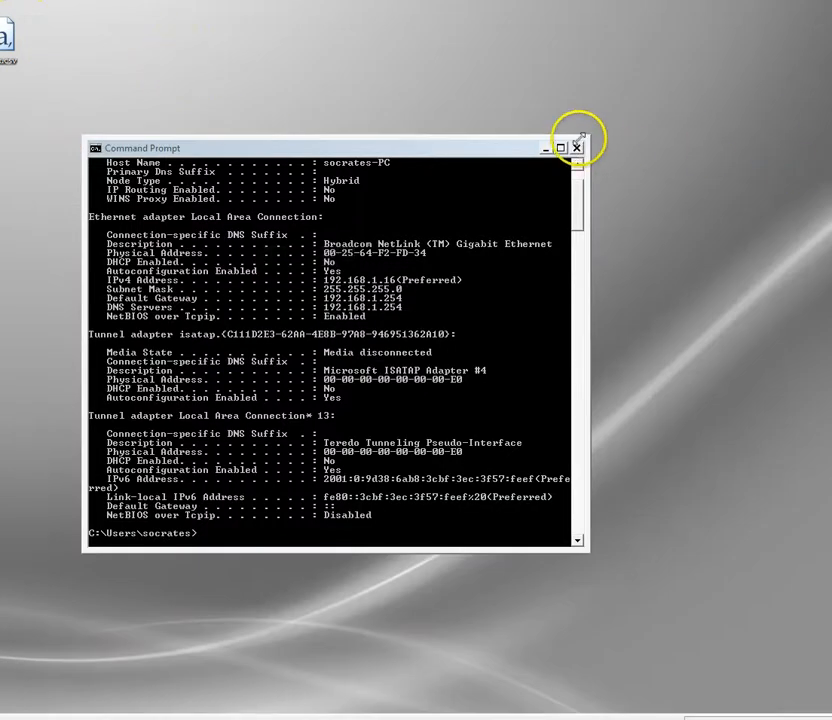
Step: Close the Command Prompt window, leaving a new empty Chrome tab
{"action": "left_click", "coordinate": [576, 148]}
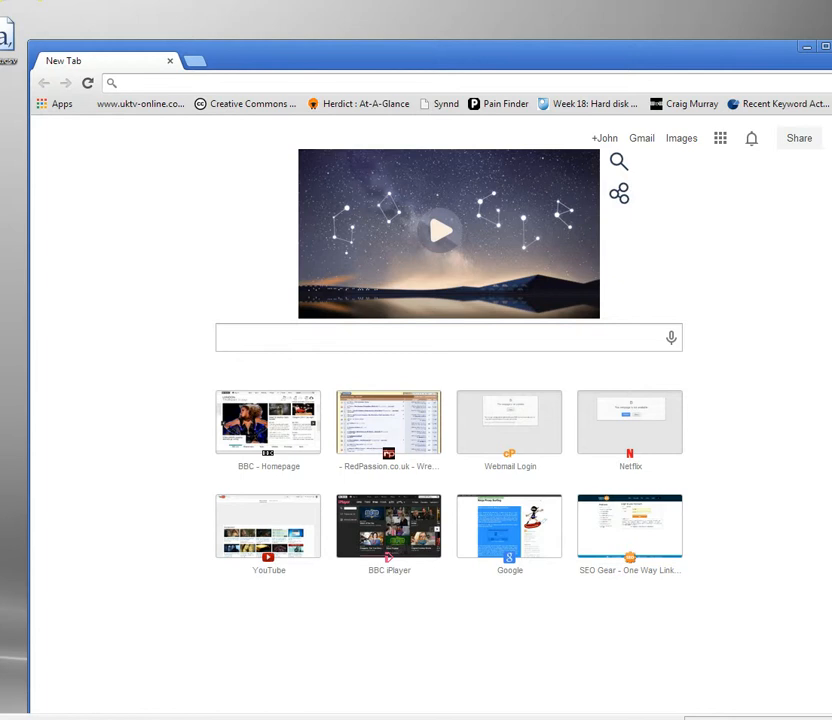
Step: Load hulu.com and try to play the featured Food Network Star video
{"action": "type", "text": "hulu.com"}
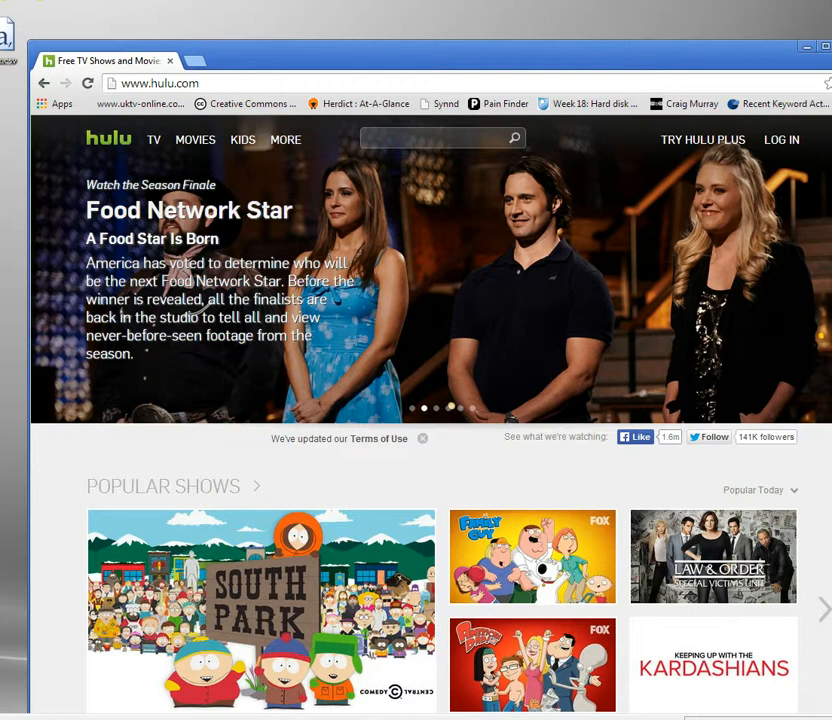
{"action": "scroll", "scroll_direction": "down", "scroll_amount": 3}
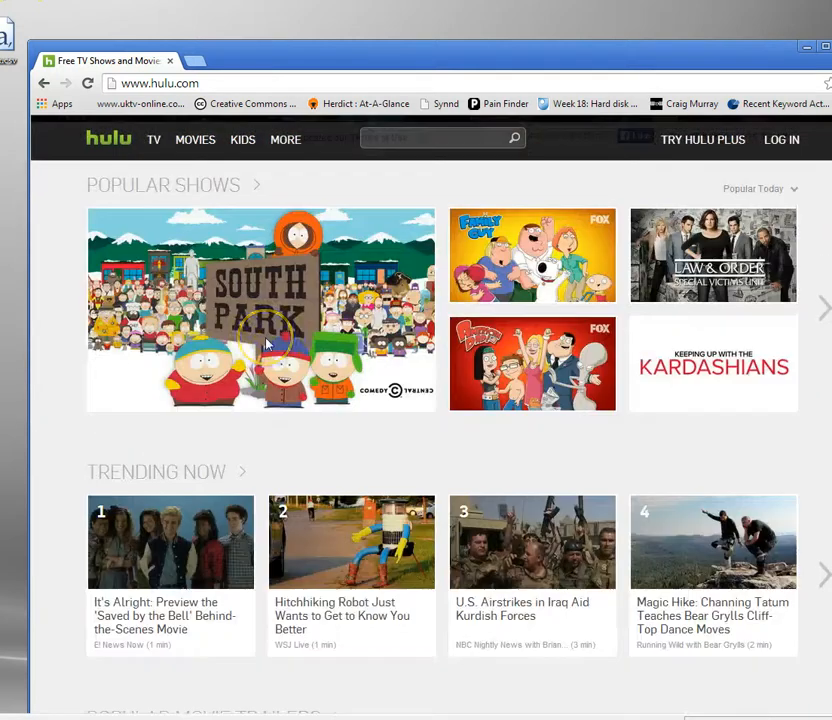
{"action": "scroll", "scroll_direction": "down", "scroll_amount": 3}
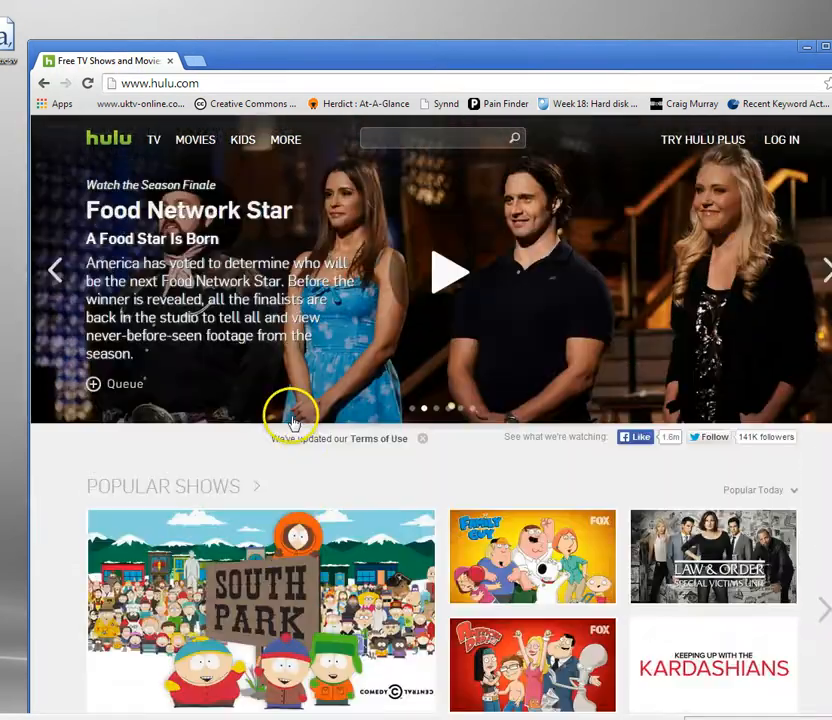
{"action": "mouse_move", "coordinate": [452, 284]}
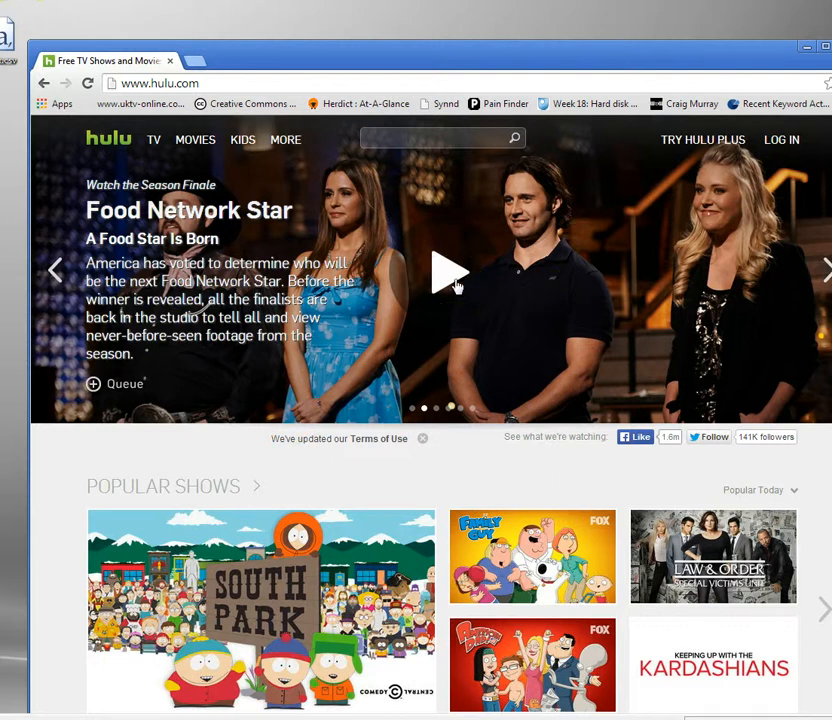
{"action": "left_click", "coordinate": [452, 272]}
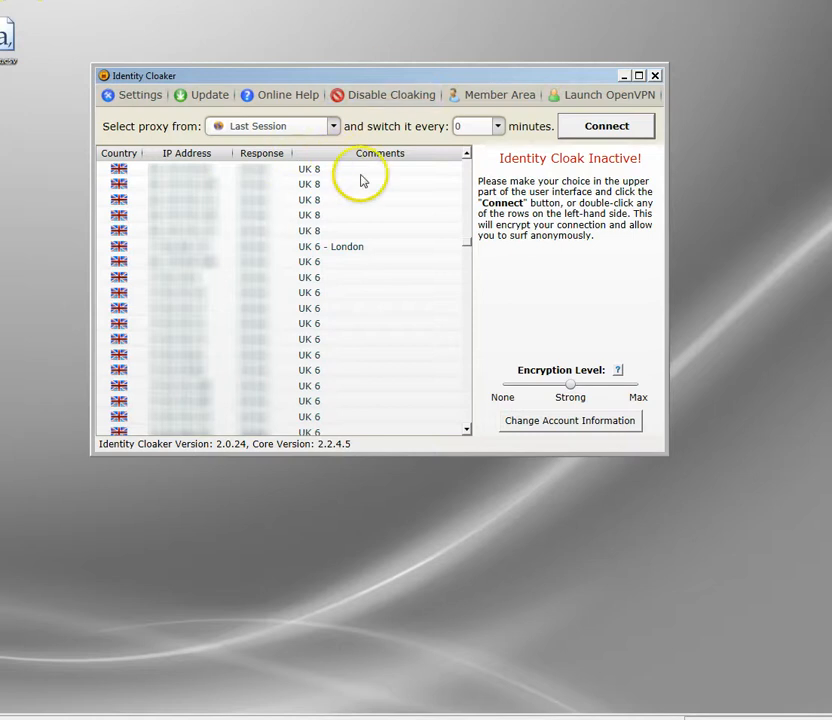
Step: Choose the US 4 server from the Identity Cloaker proxy list, past the UK and RU rows
{"action": "scroll", "scroll_direction": "down", "scroll_amount": 3}
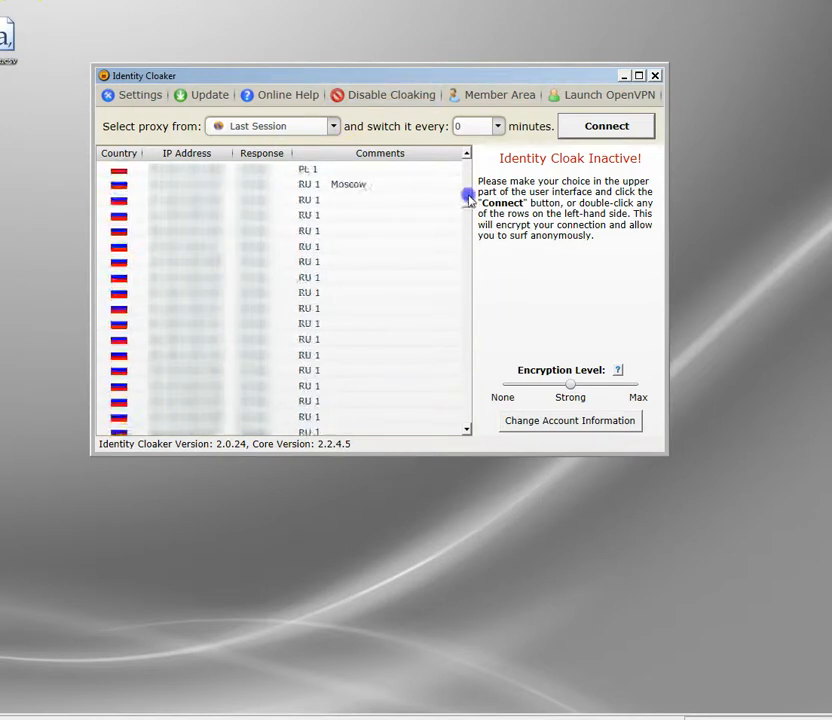
{"action": "scroll", "scroll_direction": "down", "scroll_amount": 3}
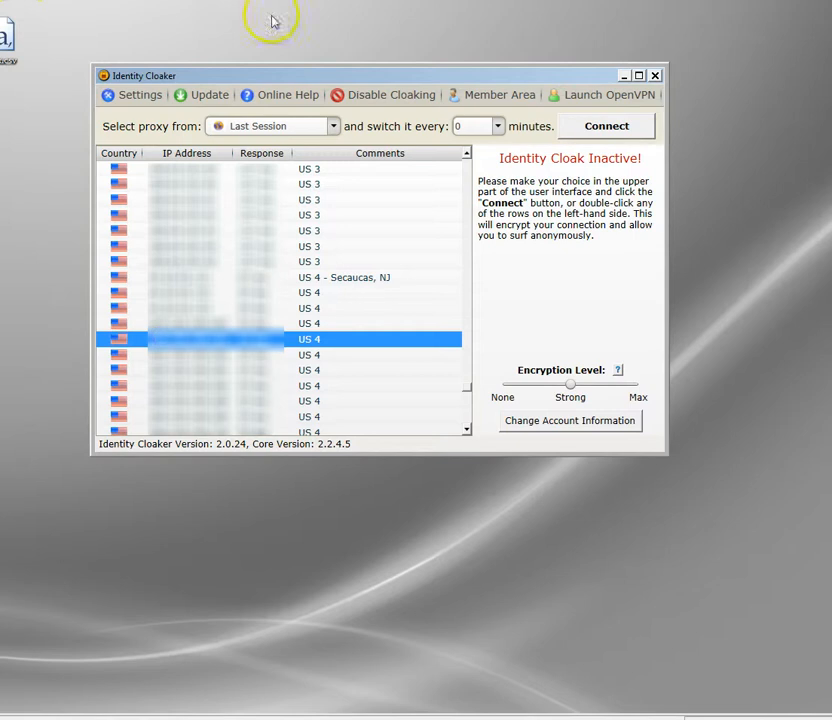
{"action": "mouse_move", "coordinate": [268, 298]}
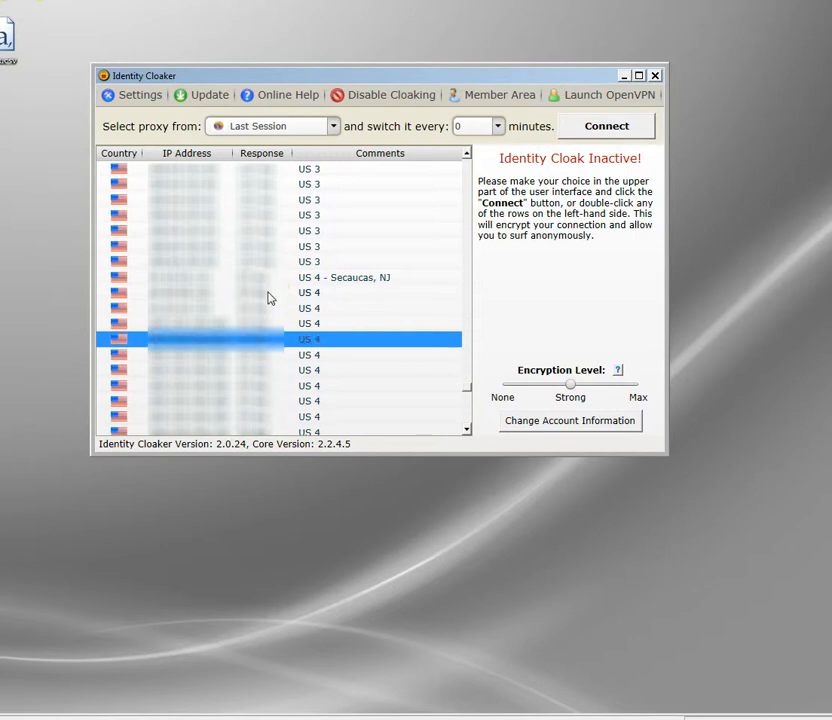
{"action": "mouse_move", "coordinate": [368, 350]}
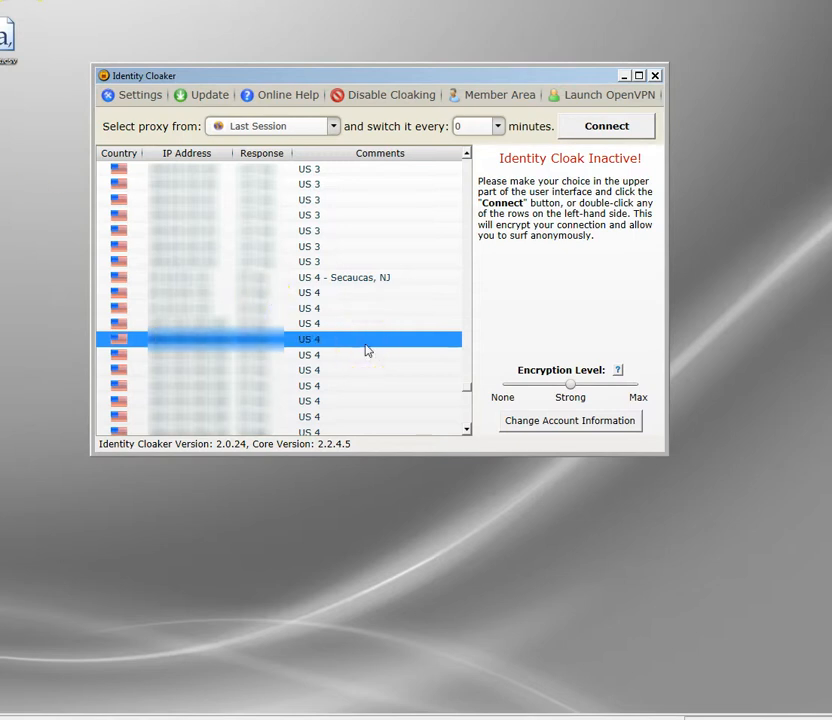
{"action": "left_click", "coordinate": [606, 124]}
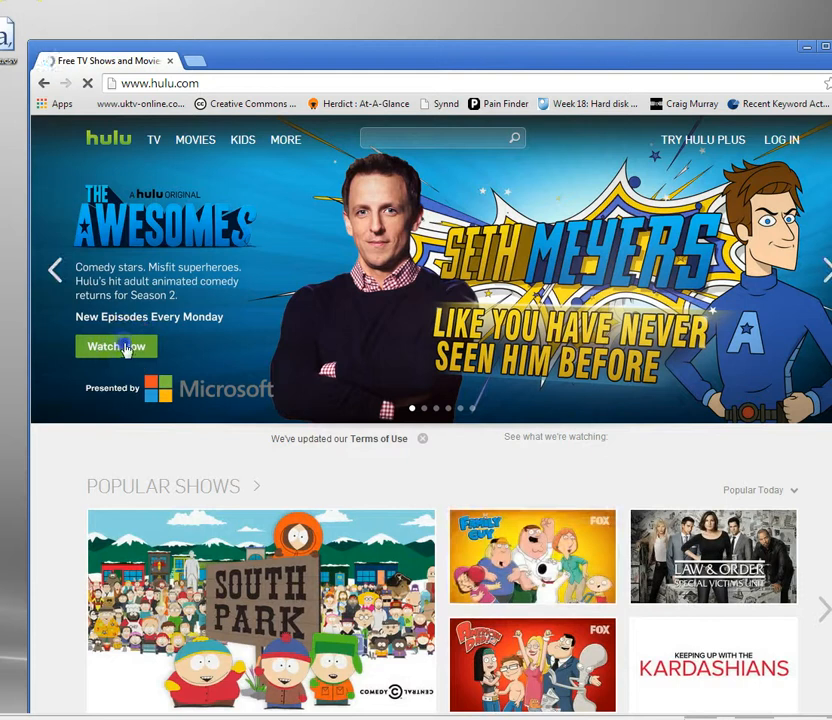
Step: Start The Awesomes episode 'Hotwire's Funeral' on Hulu and show the playback controls
{"action": "left_click", "coordinate": [116, 346]}
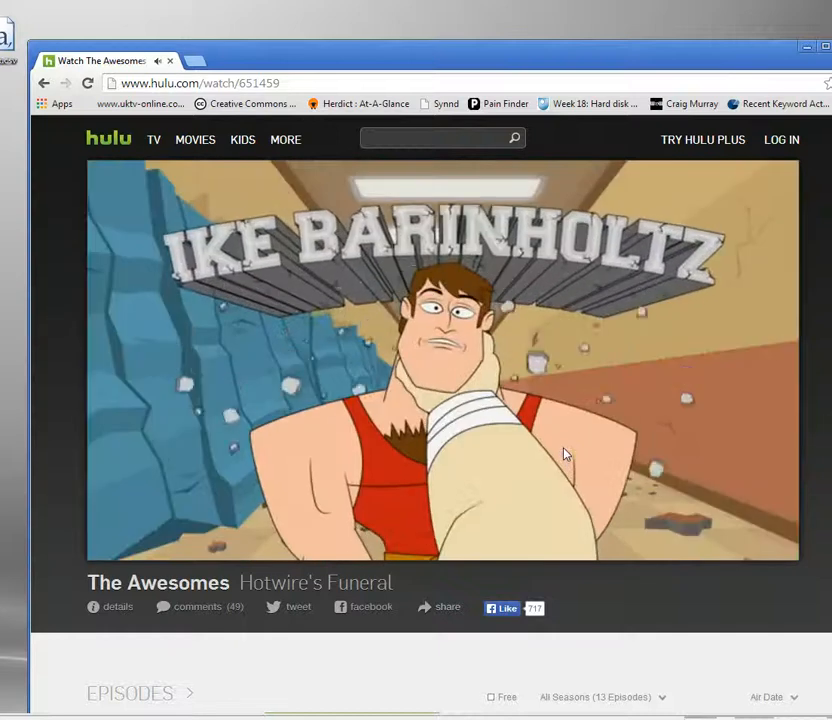
{"action": "left_click", "coordinate": [442, 360]}
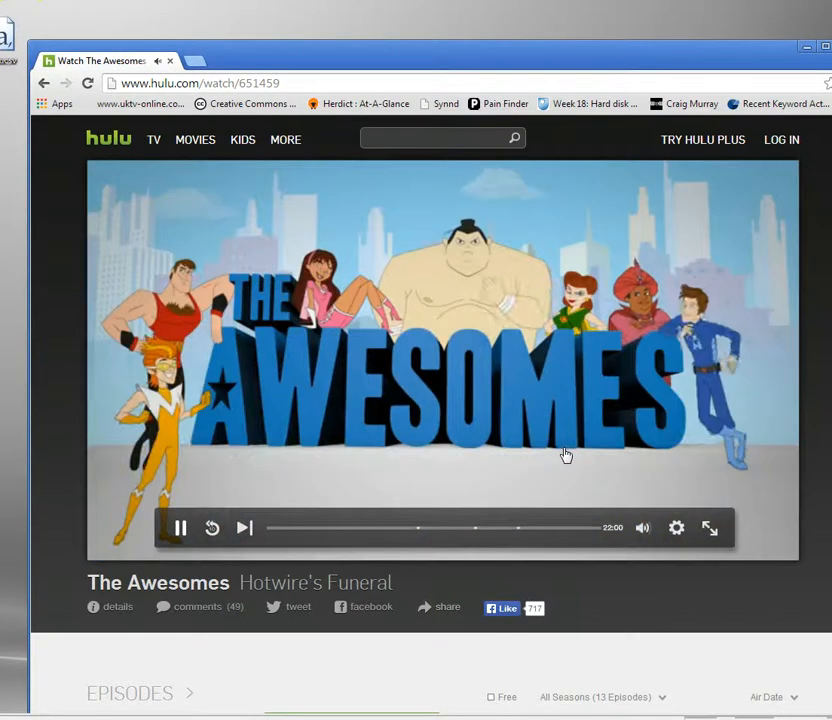